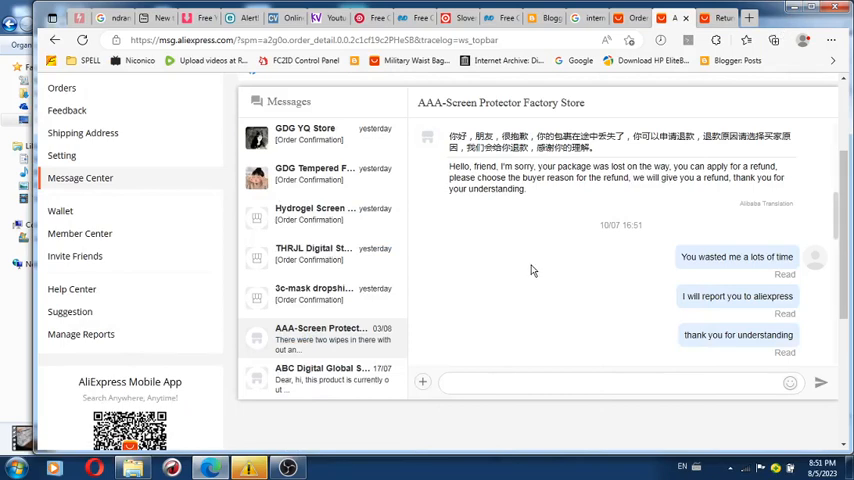
mouse_move(555, 253)
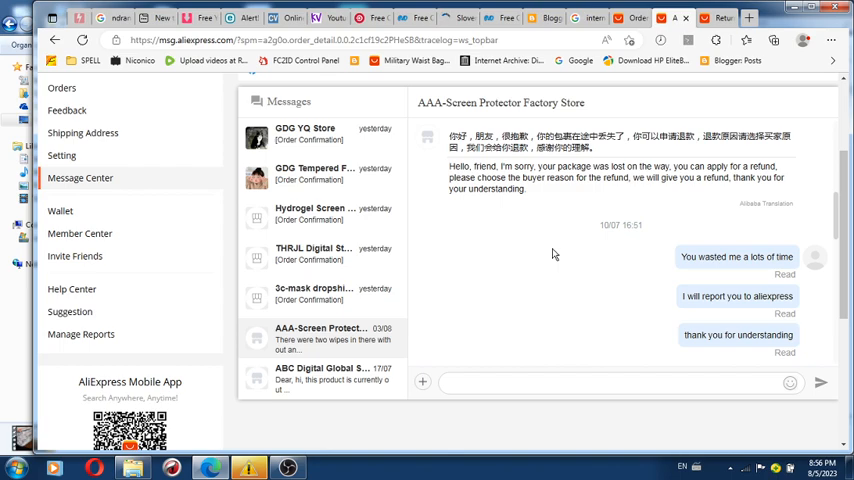
mouse_move(833, 128)
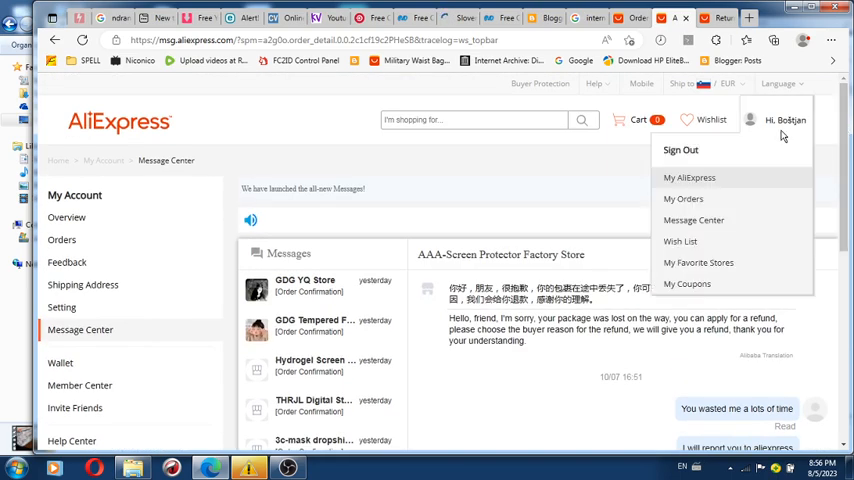
mouse_move(689, 178)
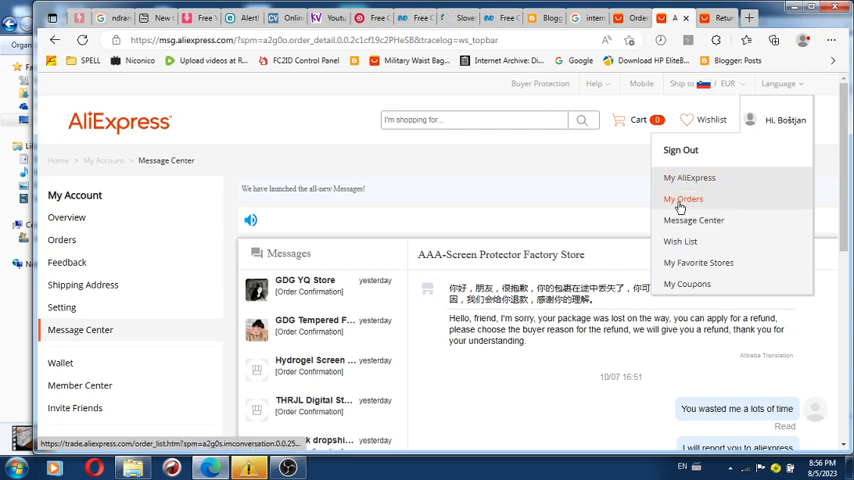
Choose My Orders from the account menu to load the orders page
click(683, 198)
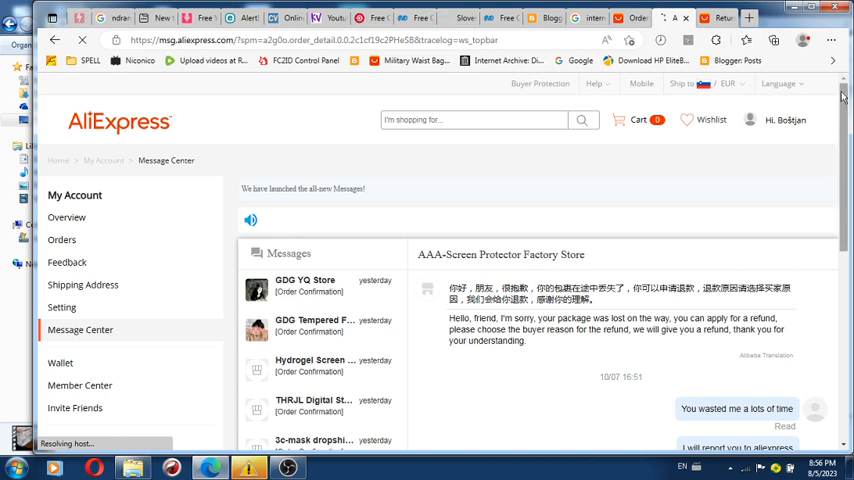
mouse_move(781, 160)
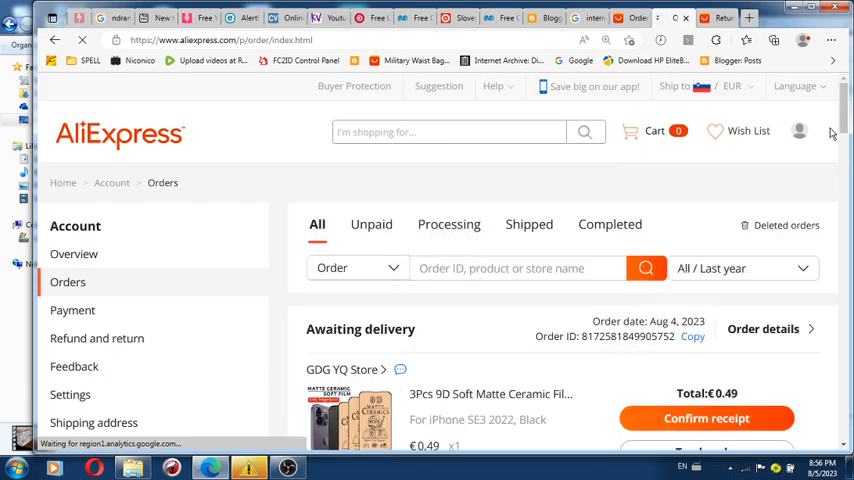
scroll(down, 3)
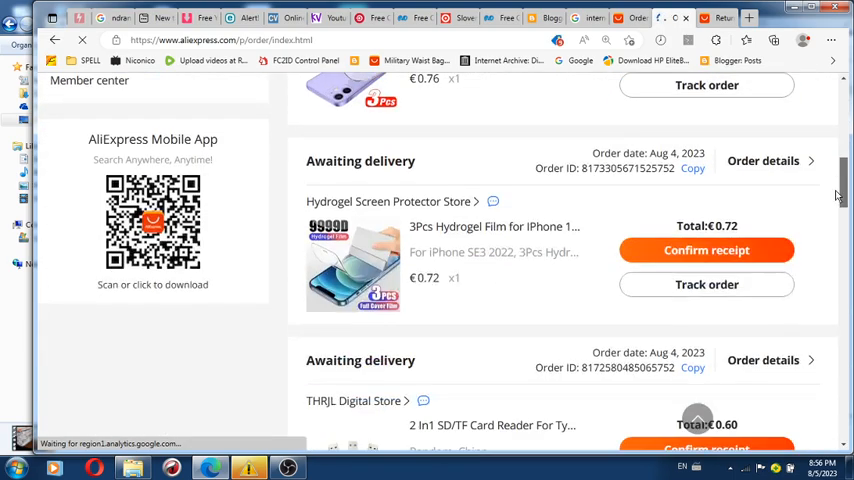
scroll(down, 3)
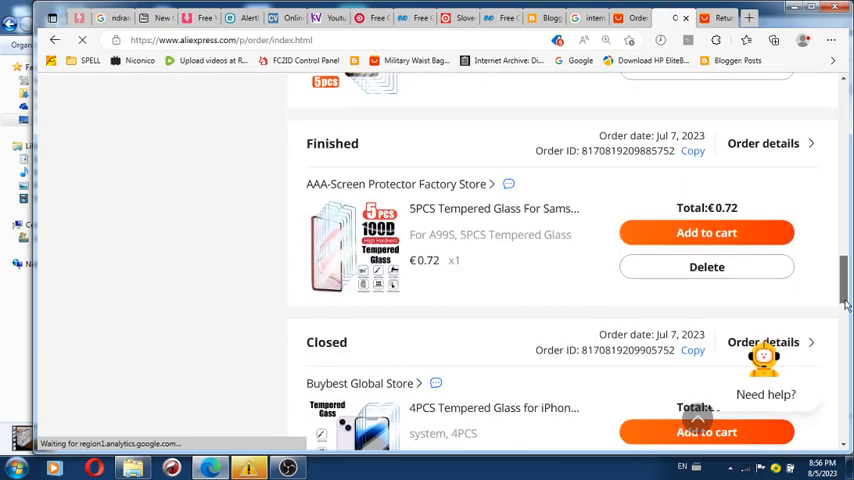
scroll(down, 3)
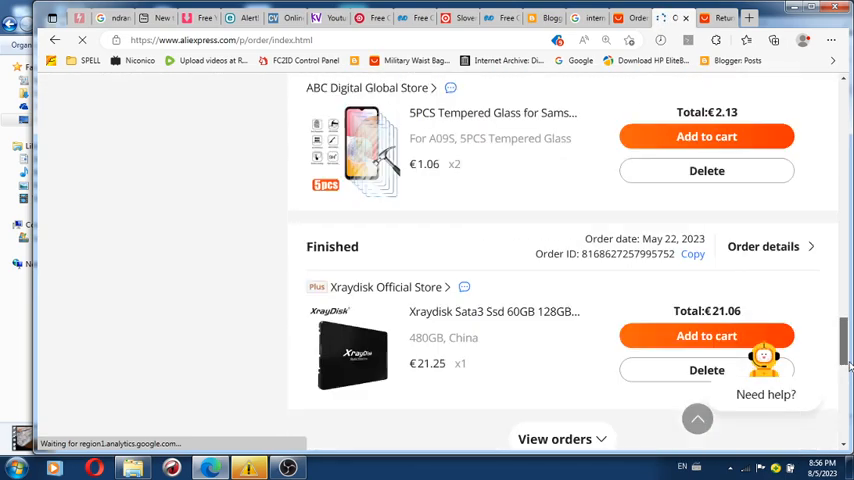
scroll(up, 3)
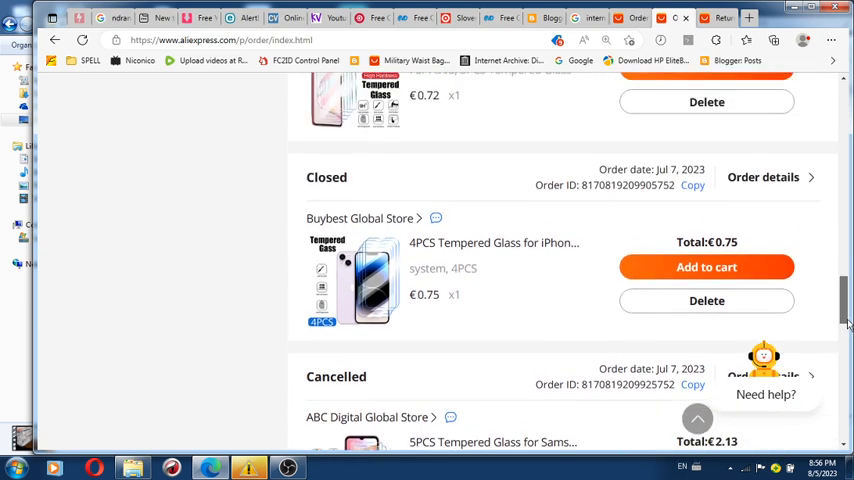
scroll(up, 3)
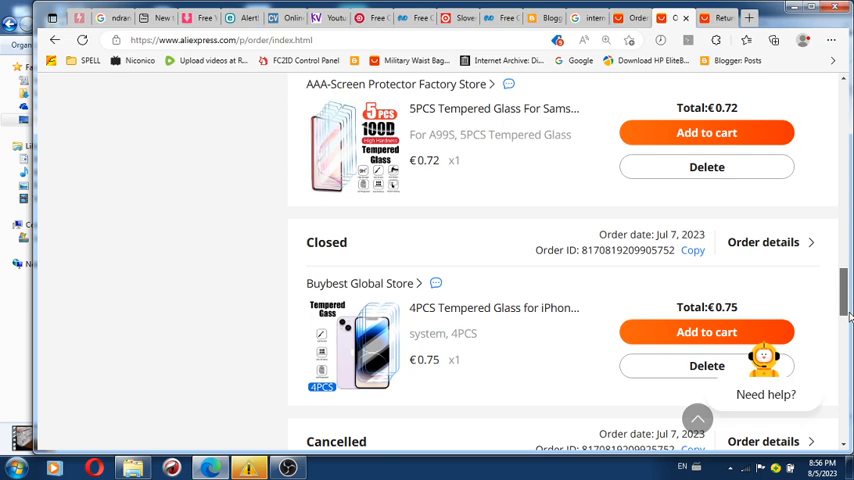
scroll(up, 3)
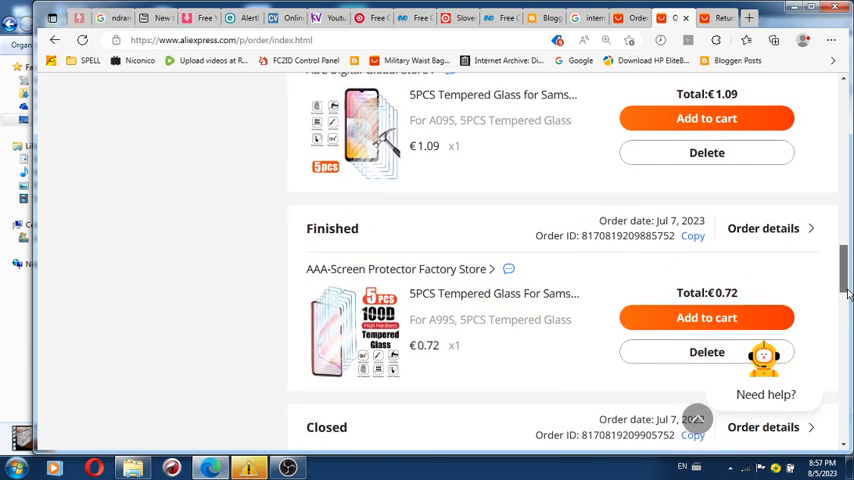
scroll(up, 3)
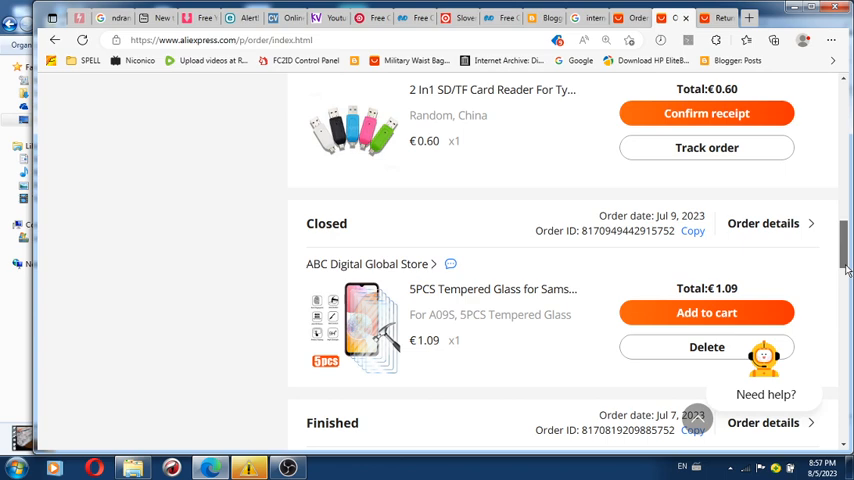
mouse_move(207, 94)
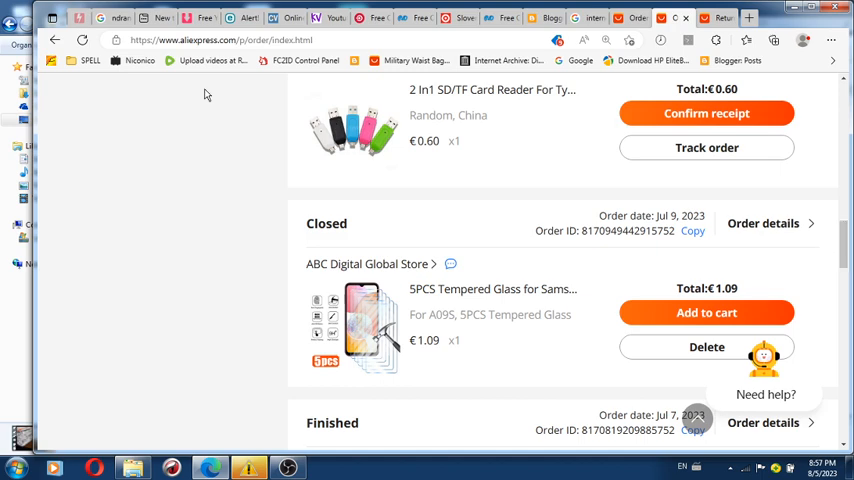
mouse_move(825, 251)
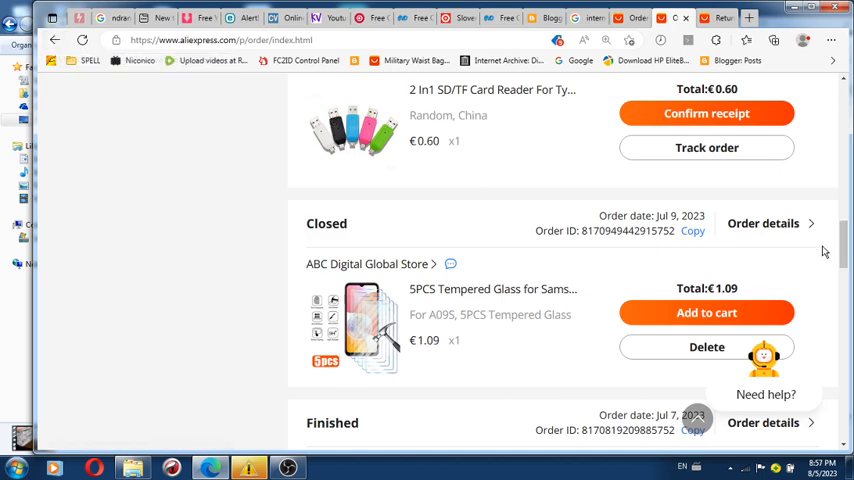
scroll(down, 3)
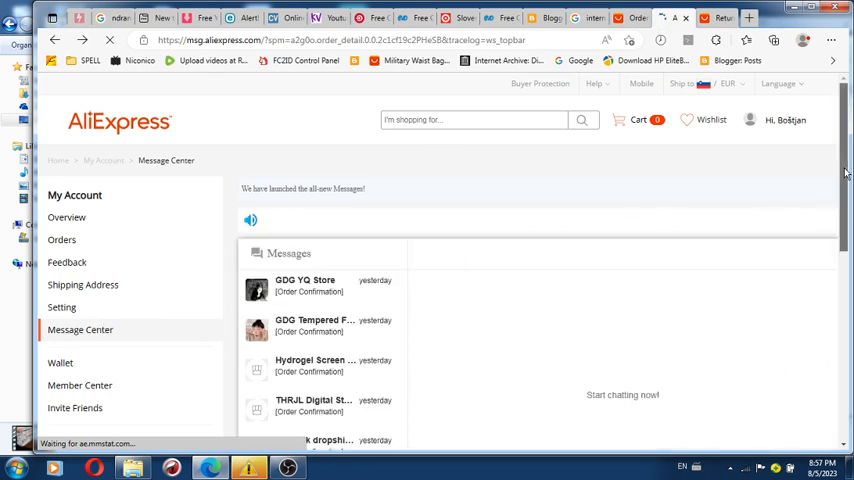
Read ABC Digital Global Store's out-of-stock message, then open the Buybest Global Store chat
scroll(down, 3)
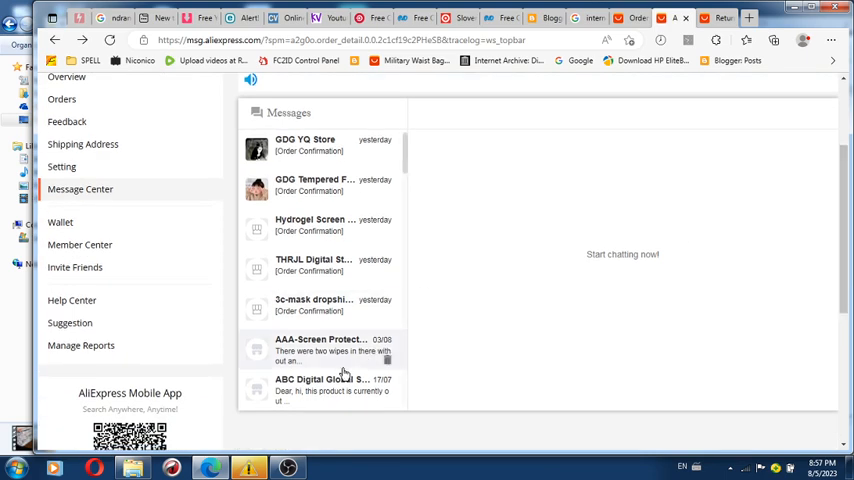
click(320, 385)
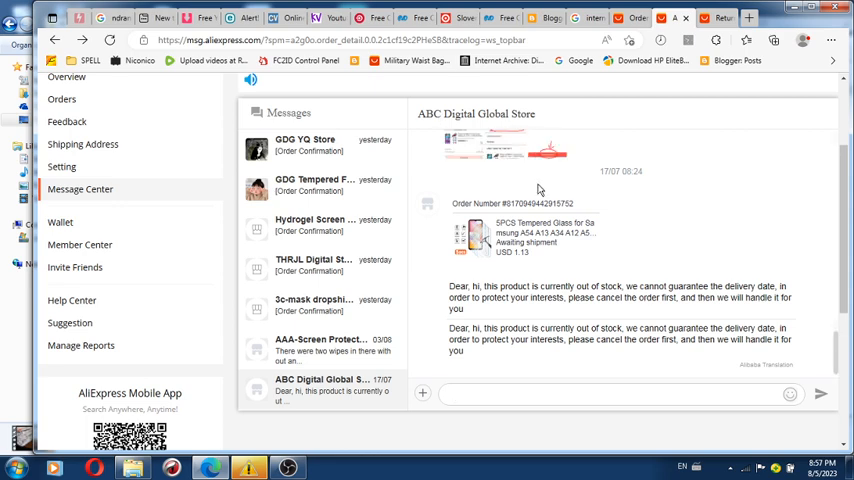
mouse_move(710, 313)
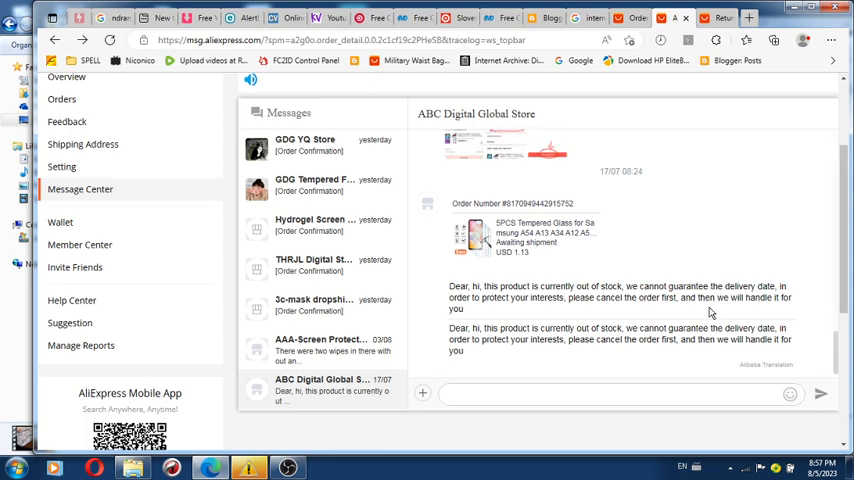
mouse_move(500, 281)
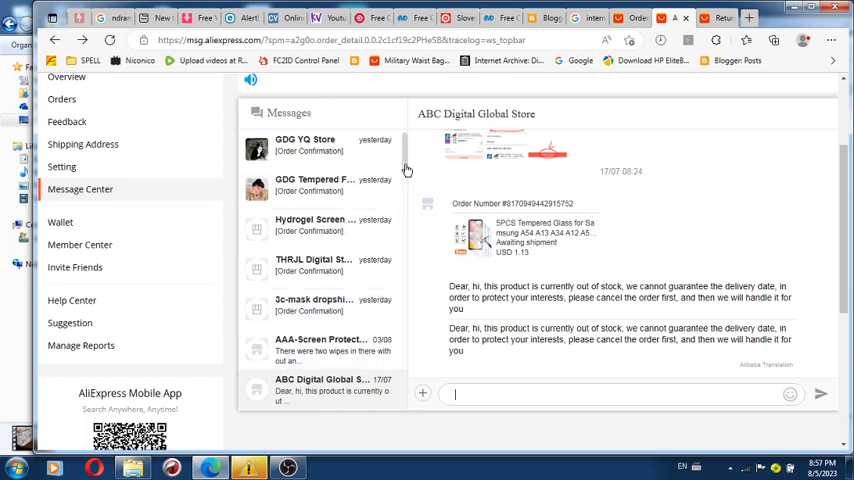
scroll(down, 3)
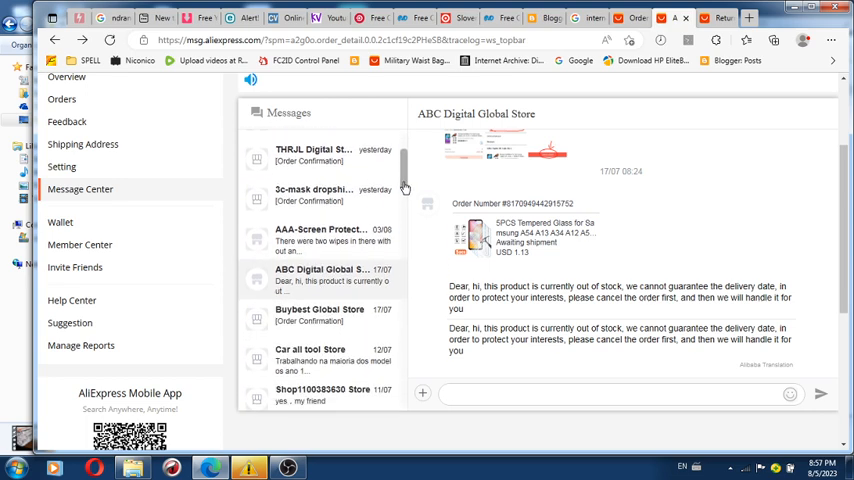
click(320, 315)
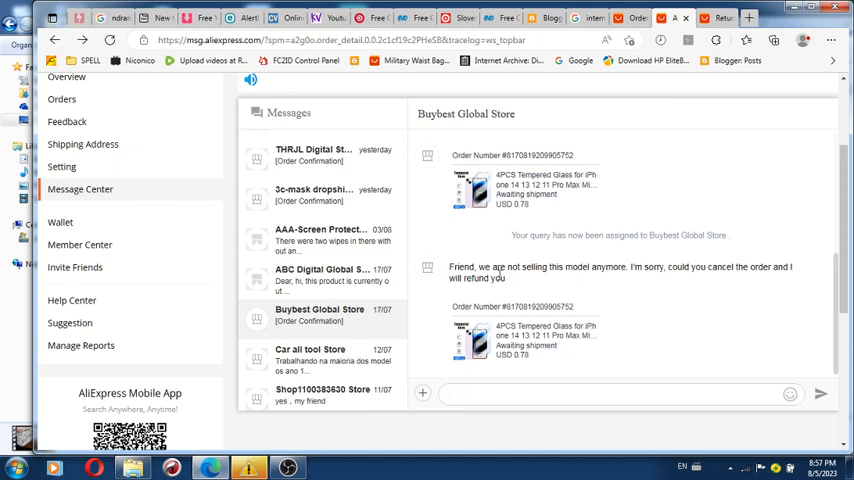
mouse_move(600, 281)
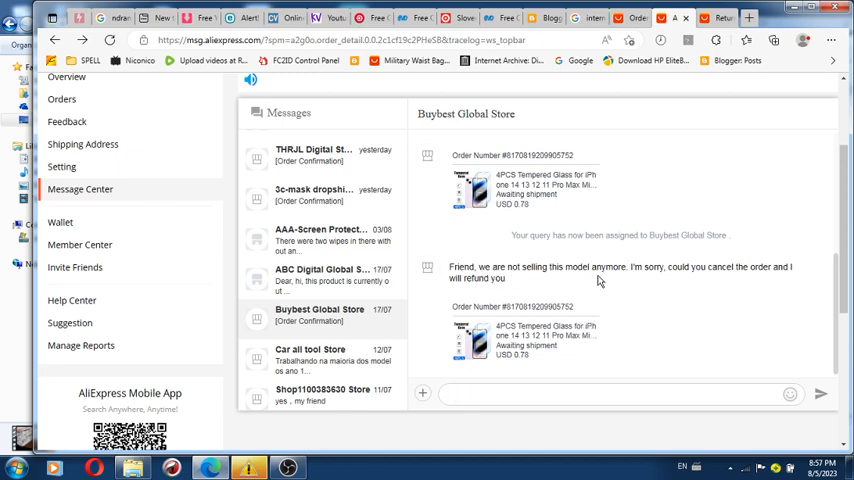
mouse_move(660, 281)
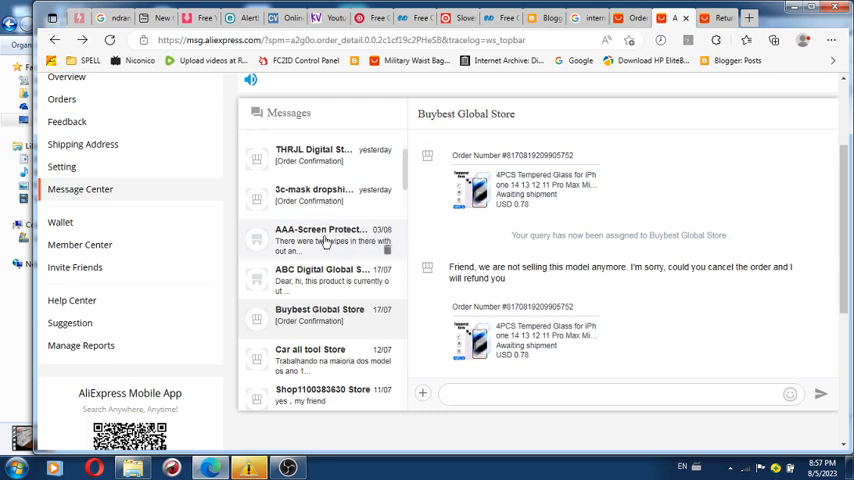
Open the AAA-Screen Protector Factory Store chat and read the seller's refund offer
click(325, 240)
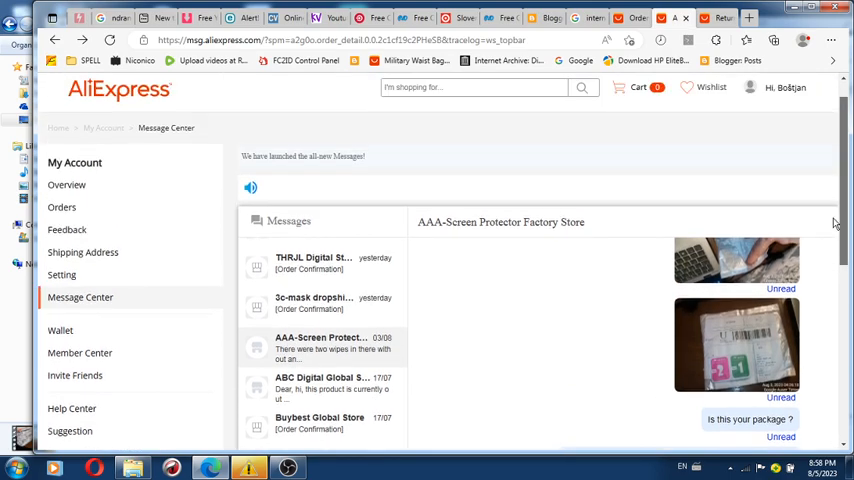
scroll(down, 3)
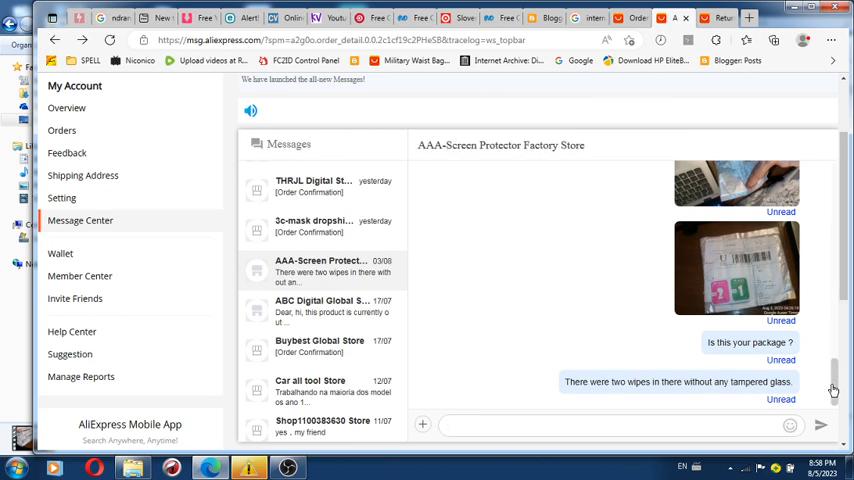
scroll(up, 3)
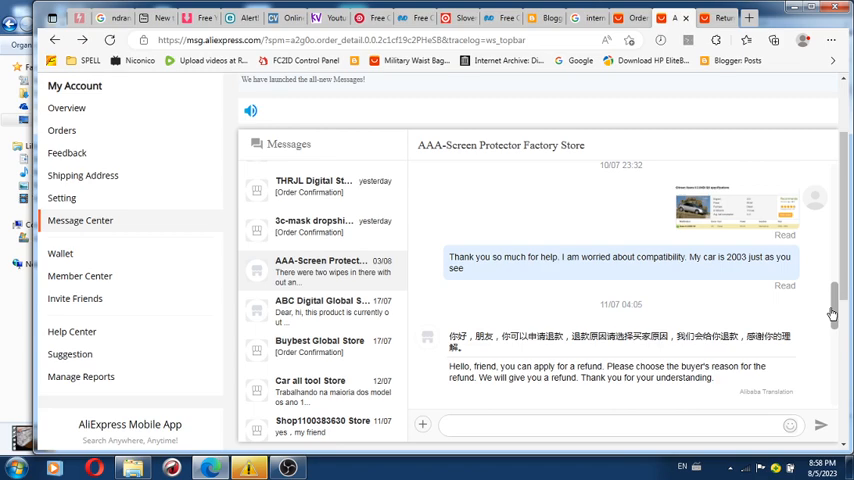
scroll(up, 3)
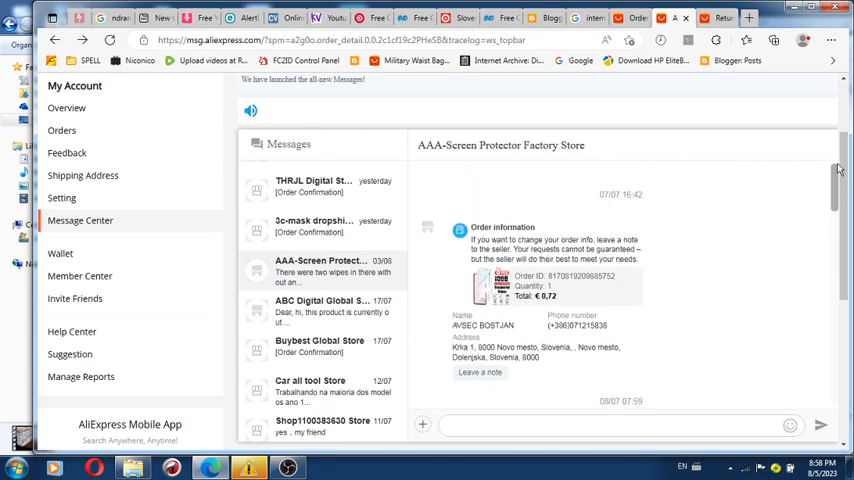
scroll(down, 3)
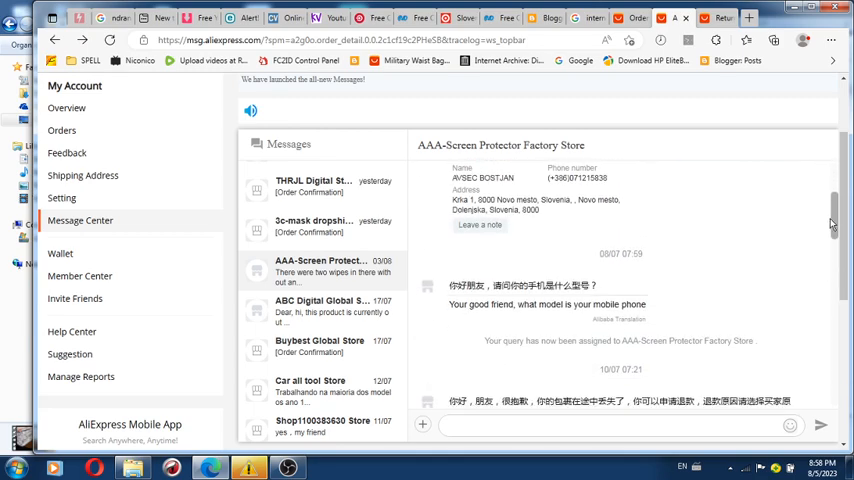
scroll(down, 3)
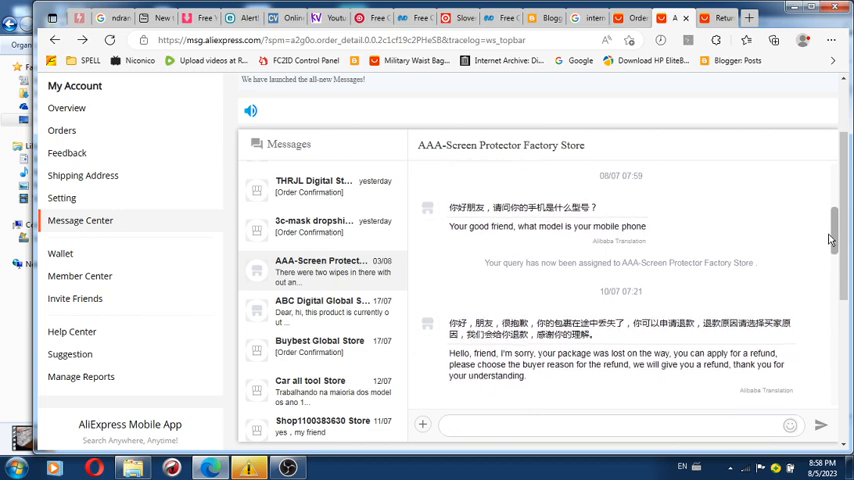
scroll(down, 3)
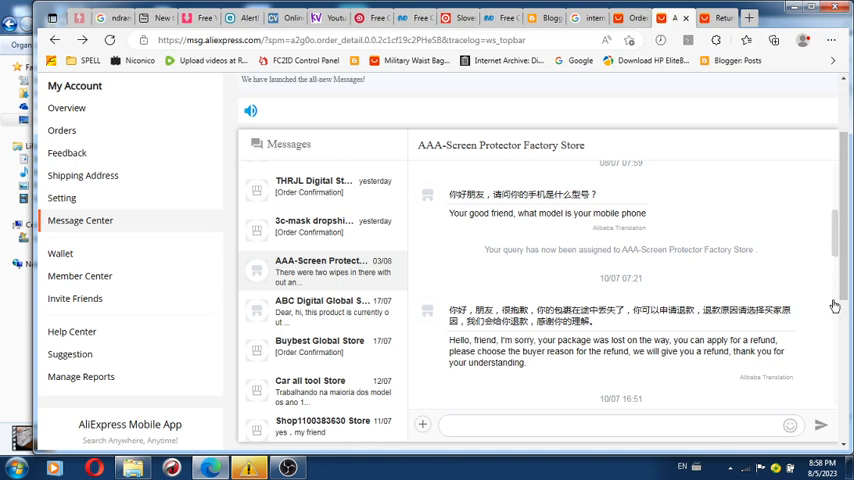
Scroll through the rest of the chat, through the package photos and wipes complaint
scroll(down, 3)
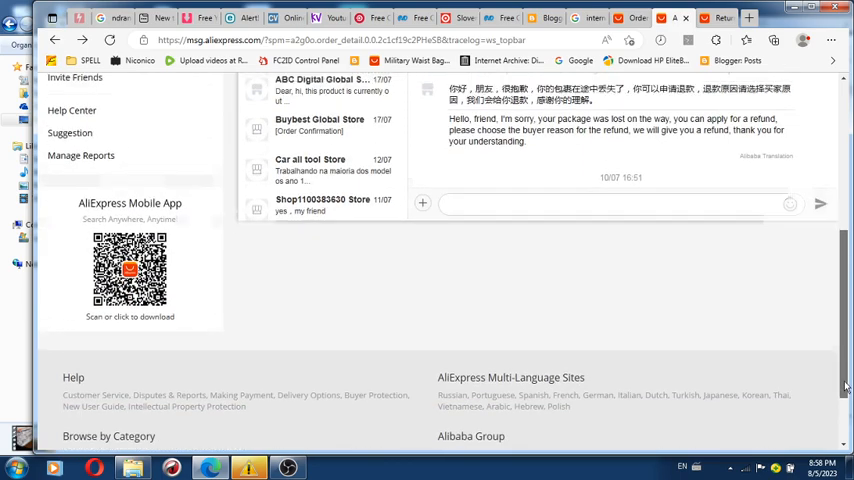
scroll(up, 3)
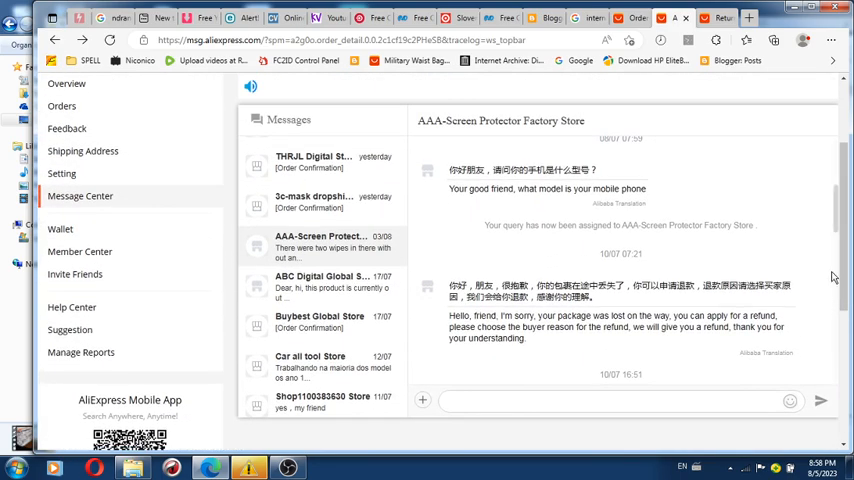
scroll(down, 3)
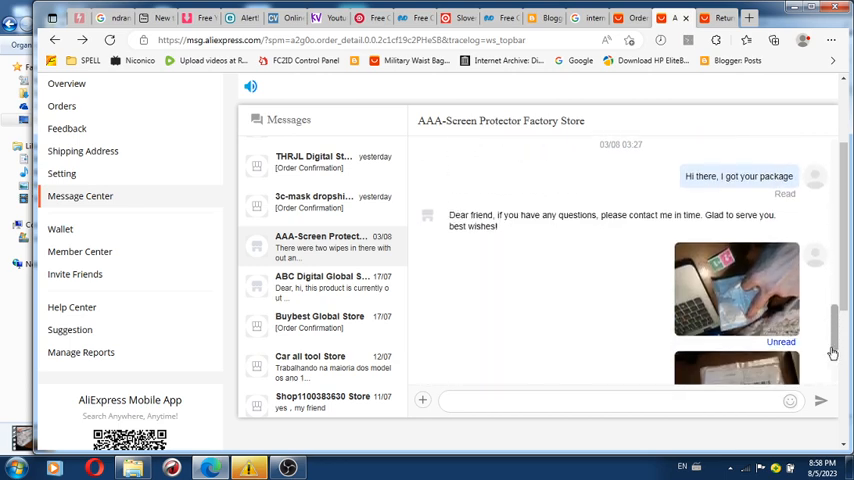
scroll(down, 3)
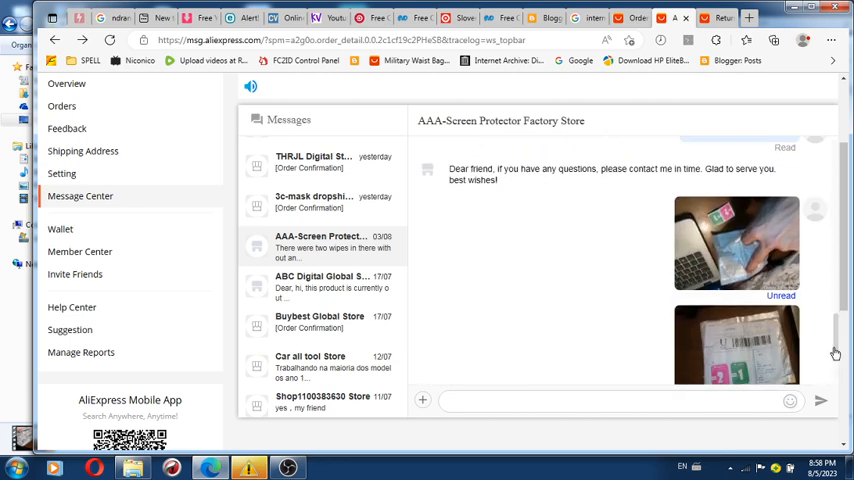
scroll(down, 3)
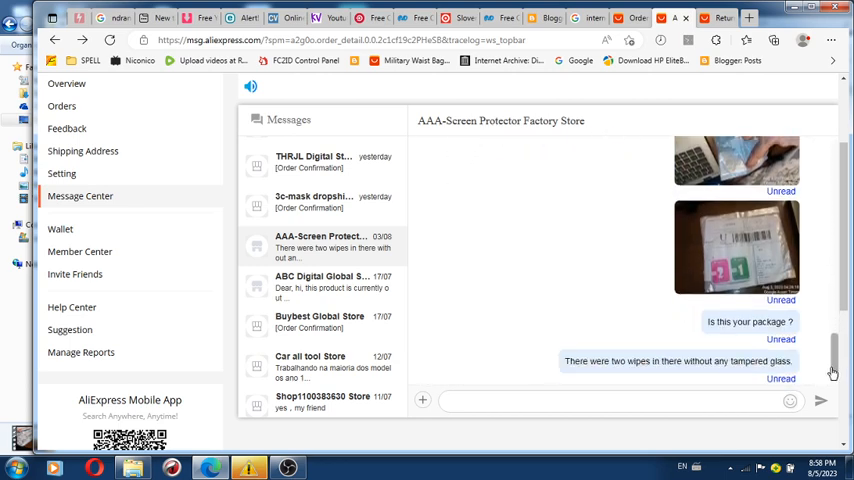
scroll(up, 3)
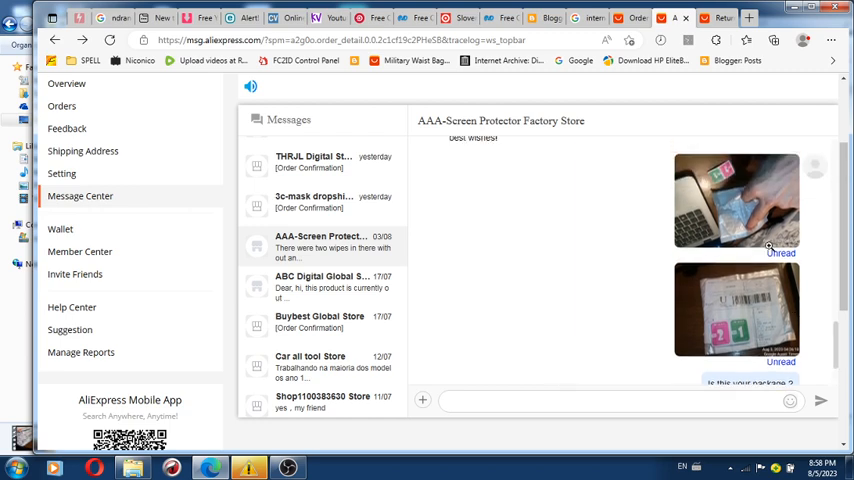
click(737, 200)
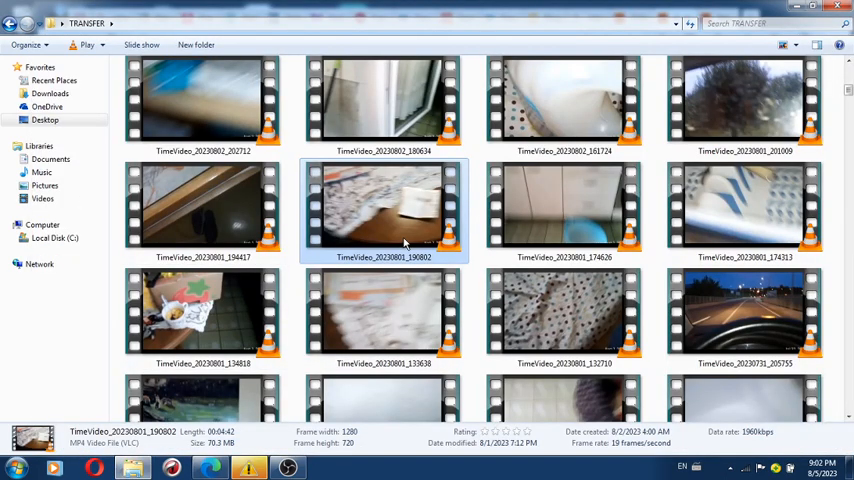
right_click(384, 207)
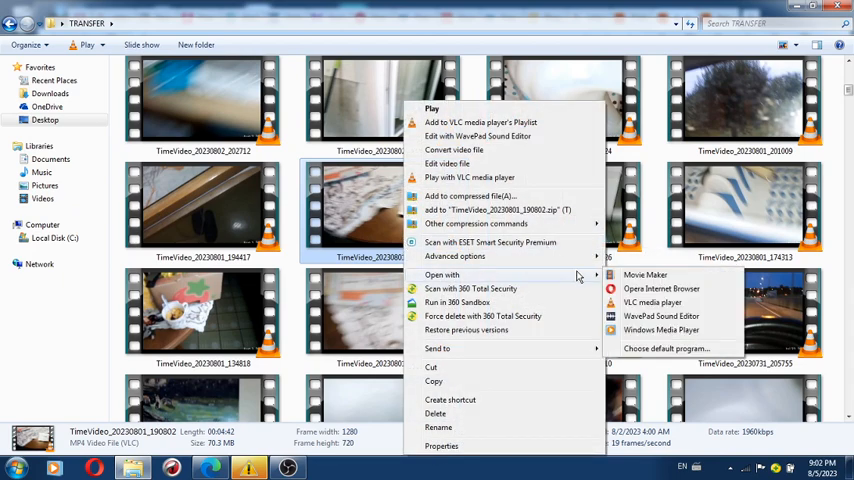
mouse_move(650, 302)
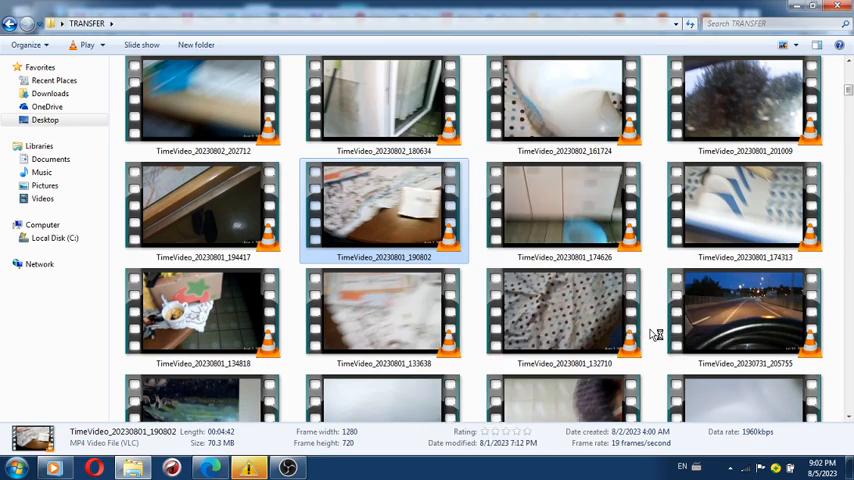
Open TimeVideo_20230801_190802 in VLC and resume its playback
double_click(383, 205)
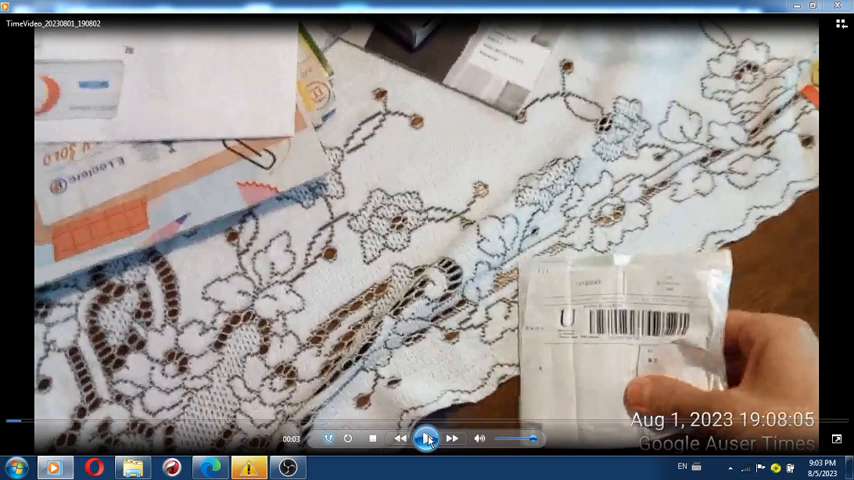
click(426, 438)
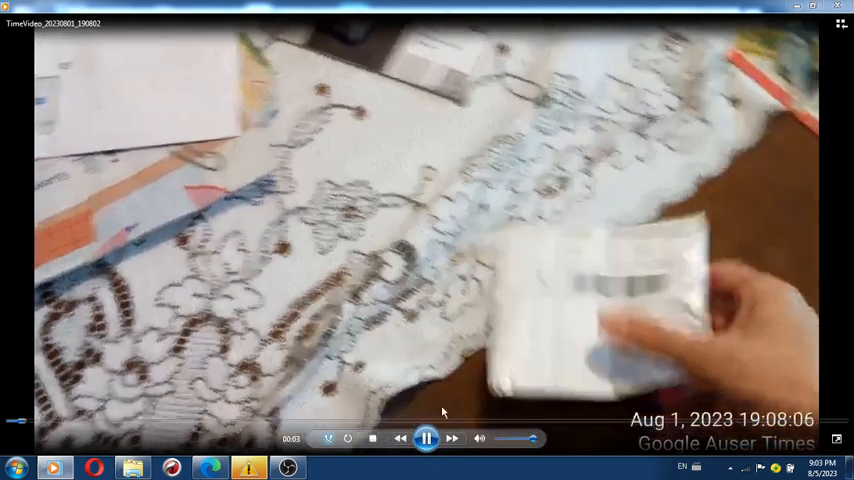